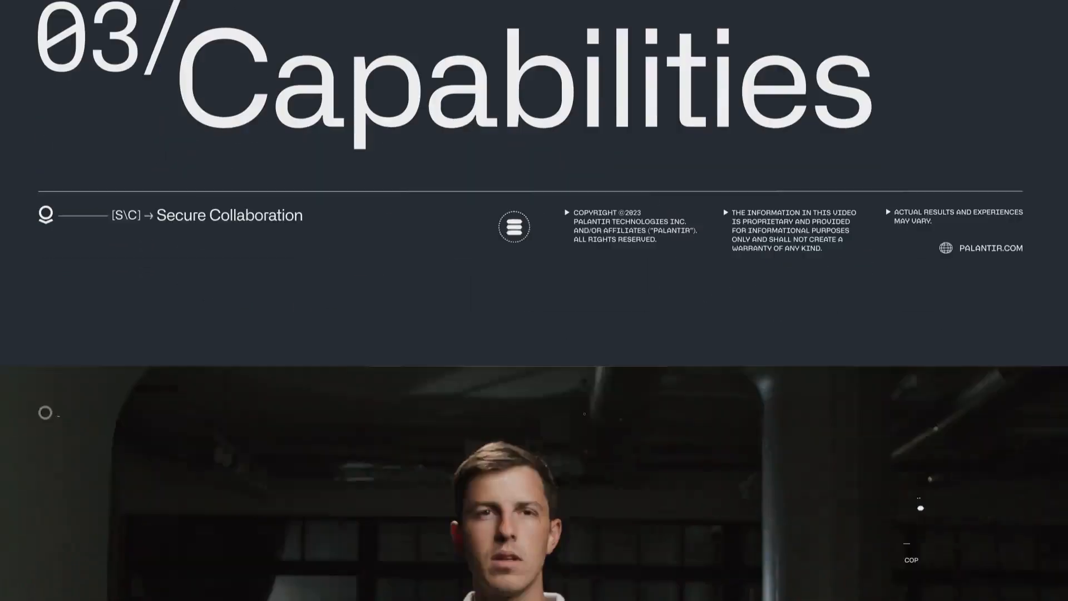
- Filter the ELINT layer by a chosen ELINT Notation value from its histogram breakdown
{"action": "scroll", "scroll_direction": "down", "scroll_amount": 3}
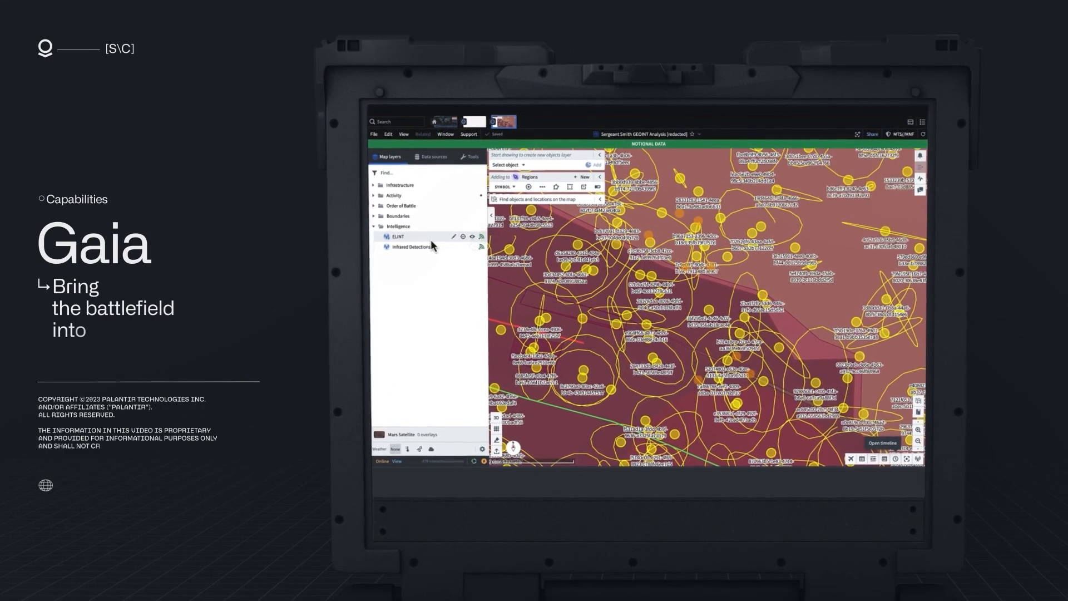
{"action": "left_click", "coordinate": [396, 236]}
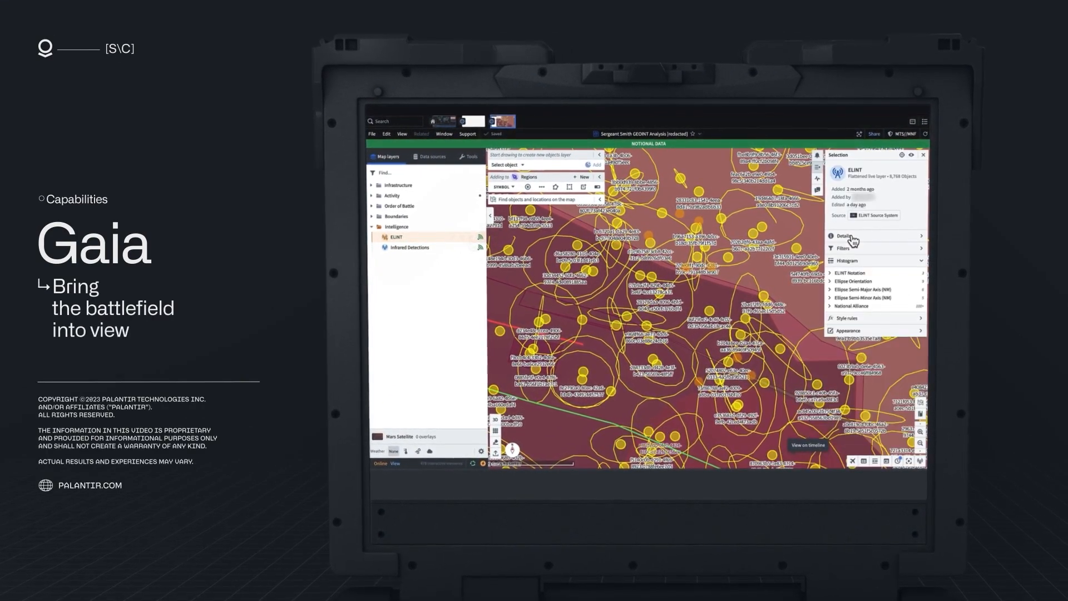
{"action": "left_click", "coordinate": [851, 273]}
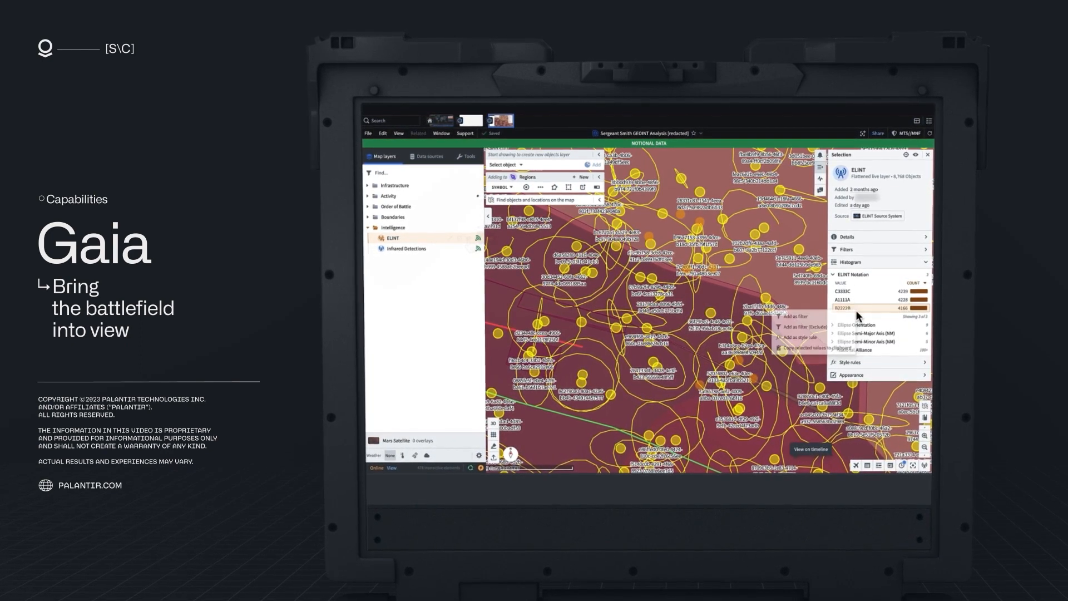
{"action": "left_click", "coordinate": [799, 317]}
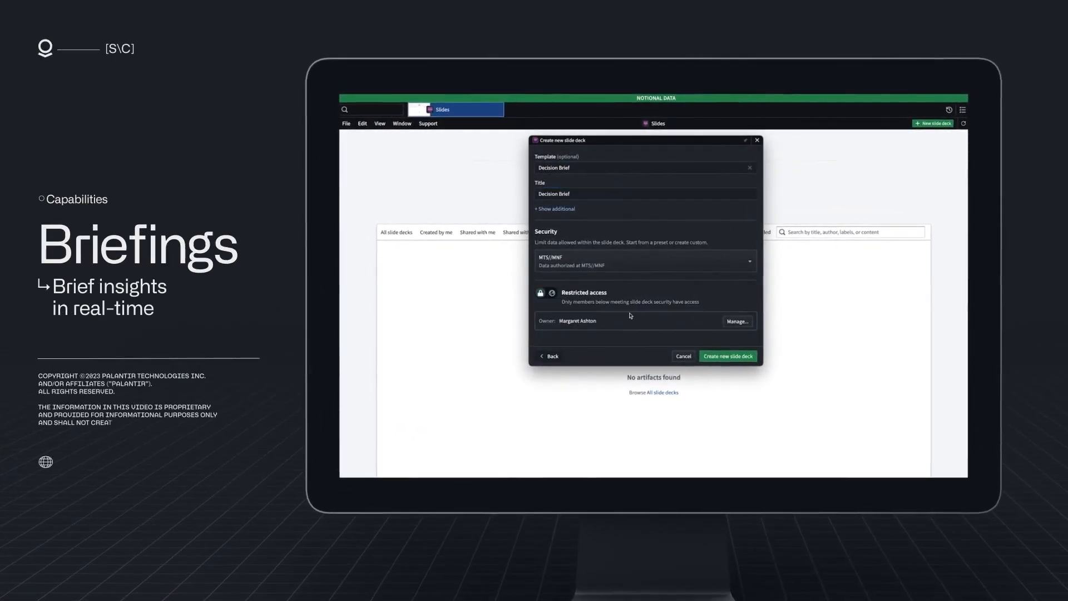
- Create the Decision Brief deck and trace the Commander's Intent map clip to its source
{"action": "left_click", "coordinate": [727, 356]}
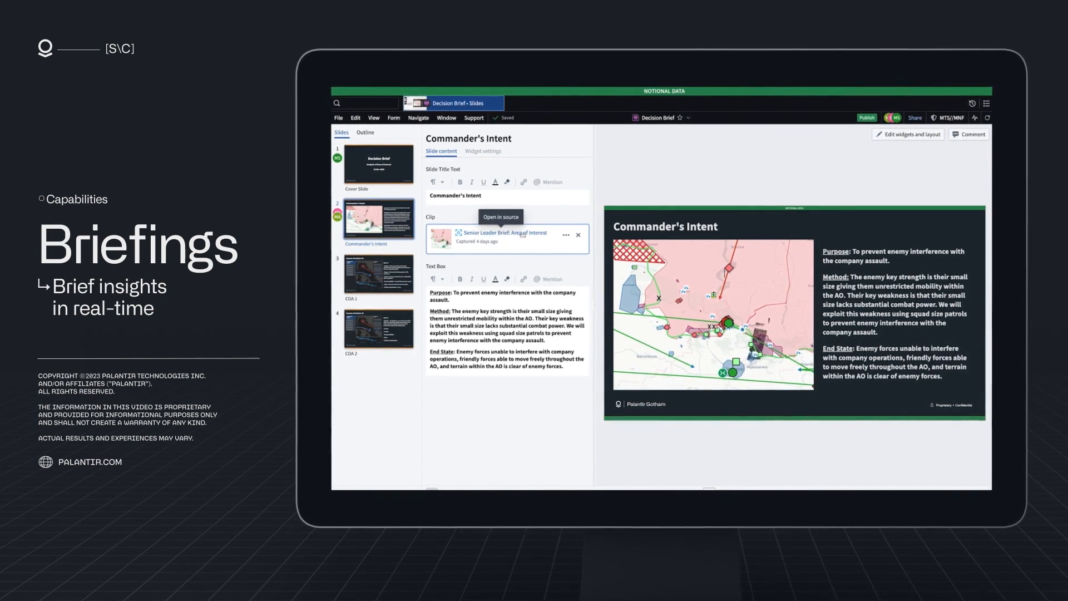
{"action": "left_click", "coordinate": [500, 217]}
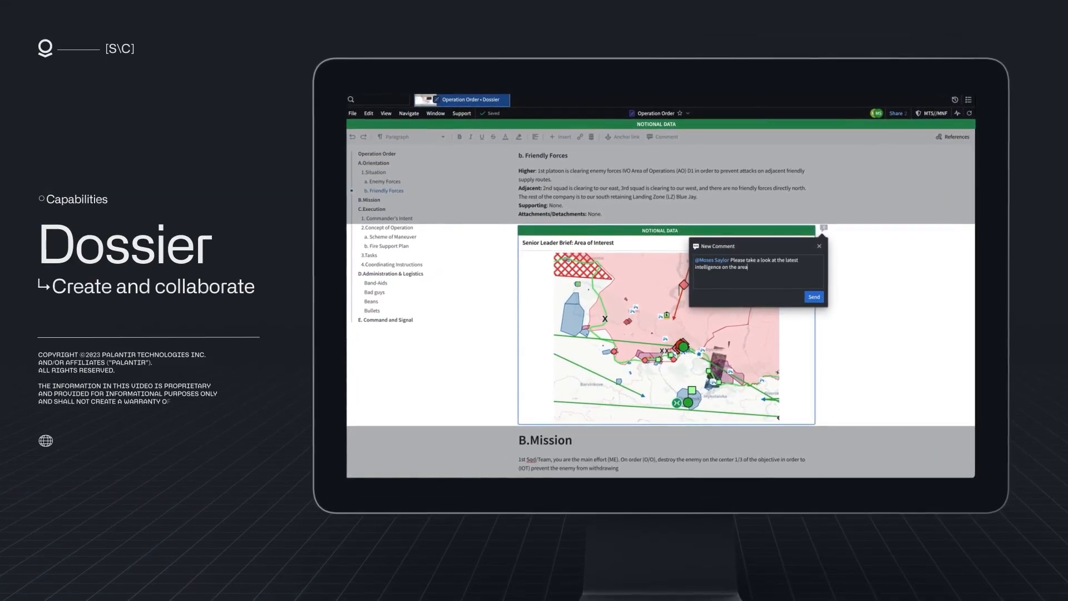
- Post the latest-intelligence comment on the map and add a user as Editor on the Operation Order
{"action": "left_click", "coordinate": [957, 113]}
{"action": "type", "text": "etsuko"}
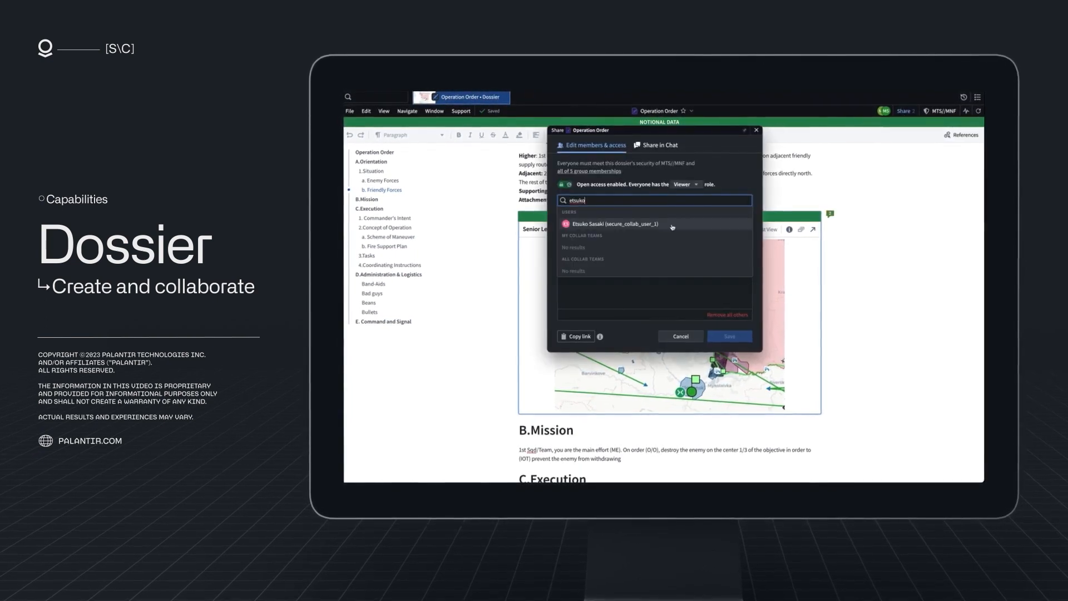
{"action": "left_click", "coordinate": [731, 263]}
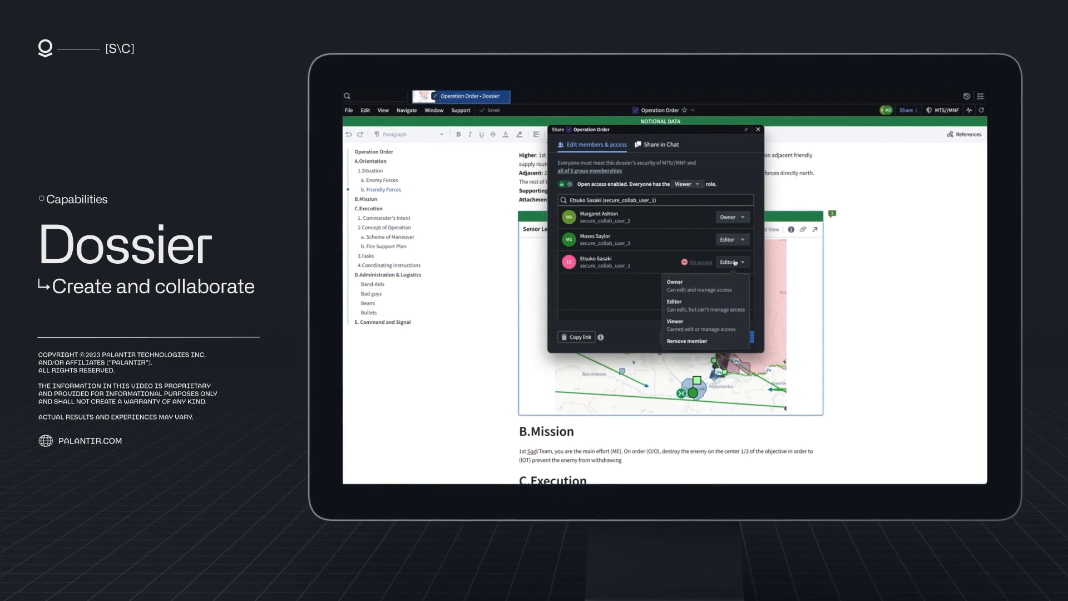
{"action": "left_click", "coordinate": [688, 340]}
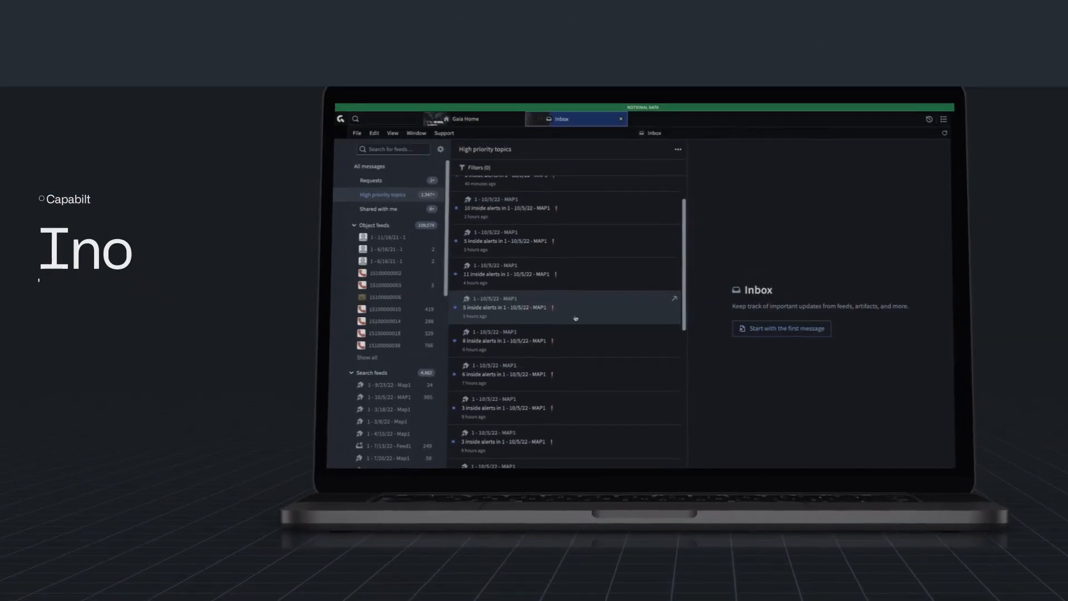
- Read one of the high priority map alert messages in the Inbox feed
{"action": "left_click", "coordinate": [565, 308]}
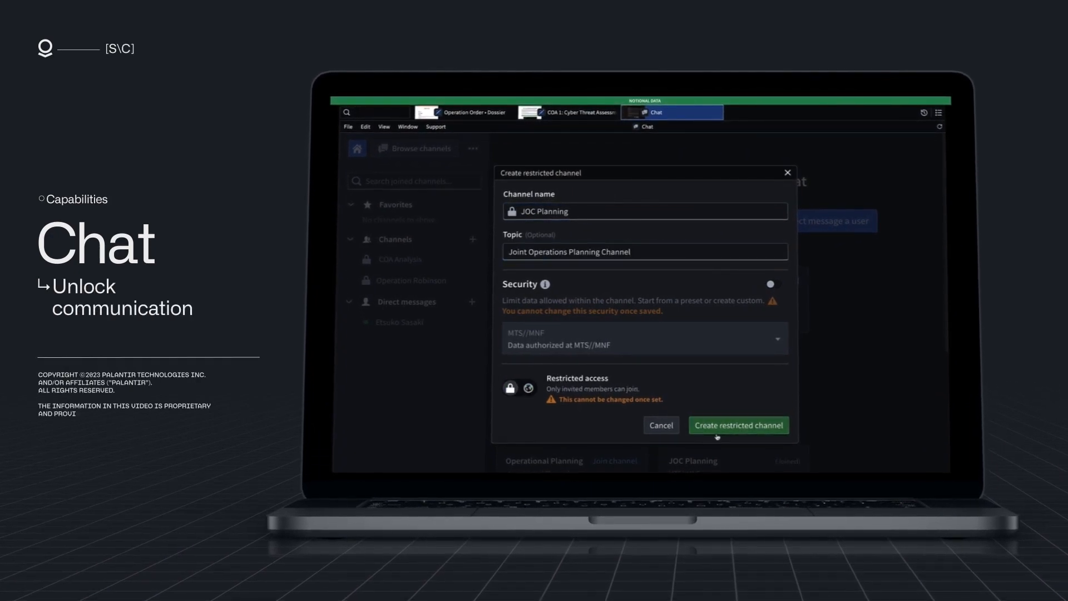
- Create the restricted JOC Planning channel and search for 'saylor' to invite
{"action": "left_click", "coordinate": [738, 425]}
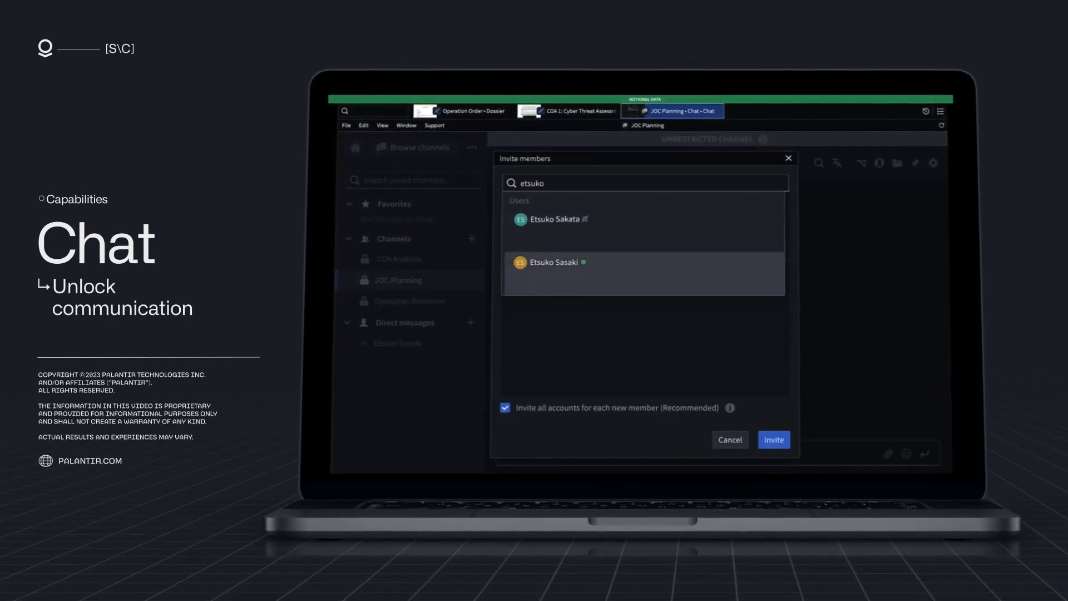
{"action": "type", "text": "saylor"}
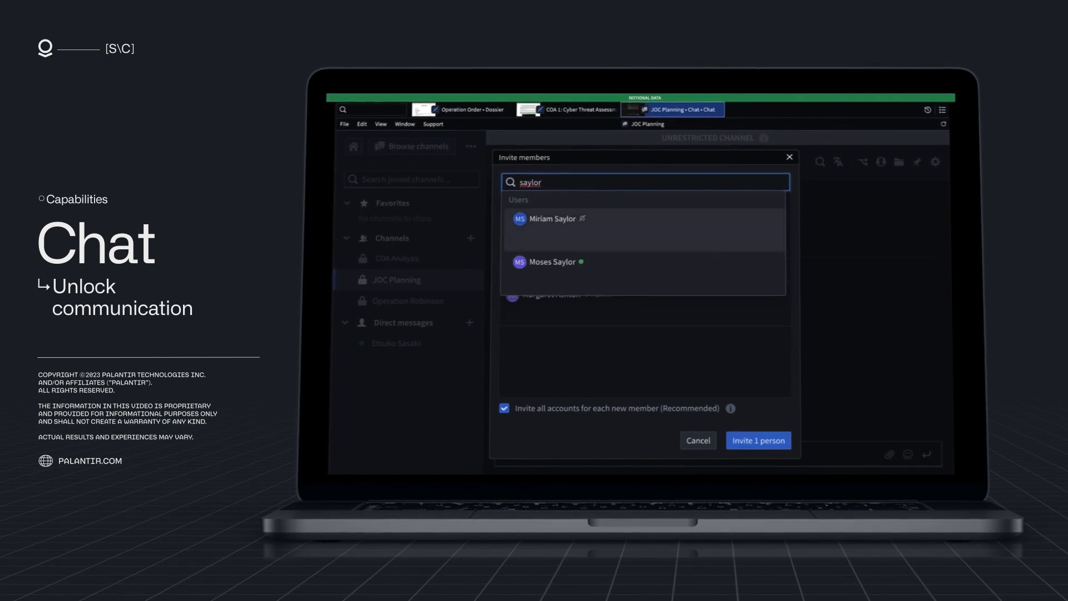